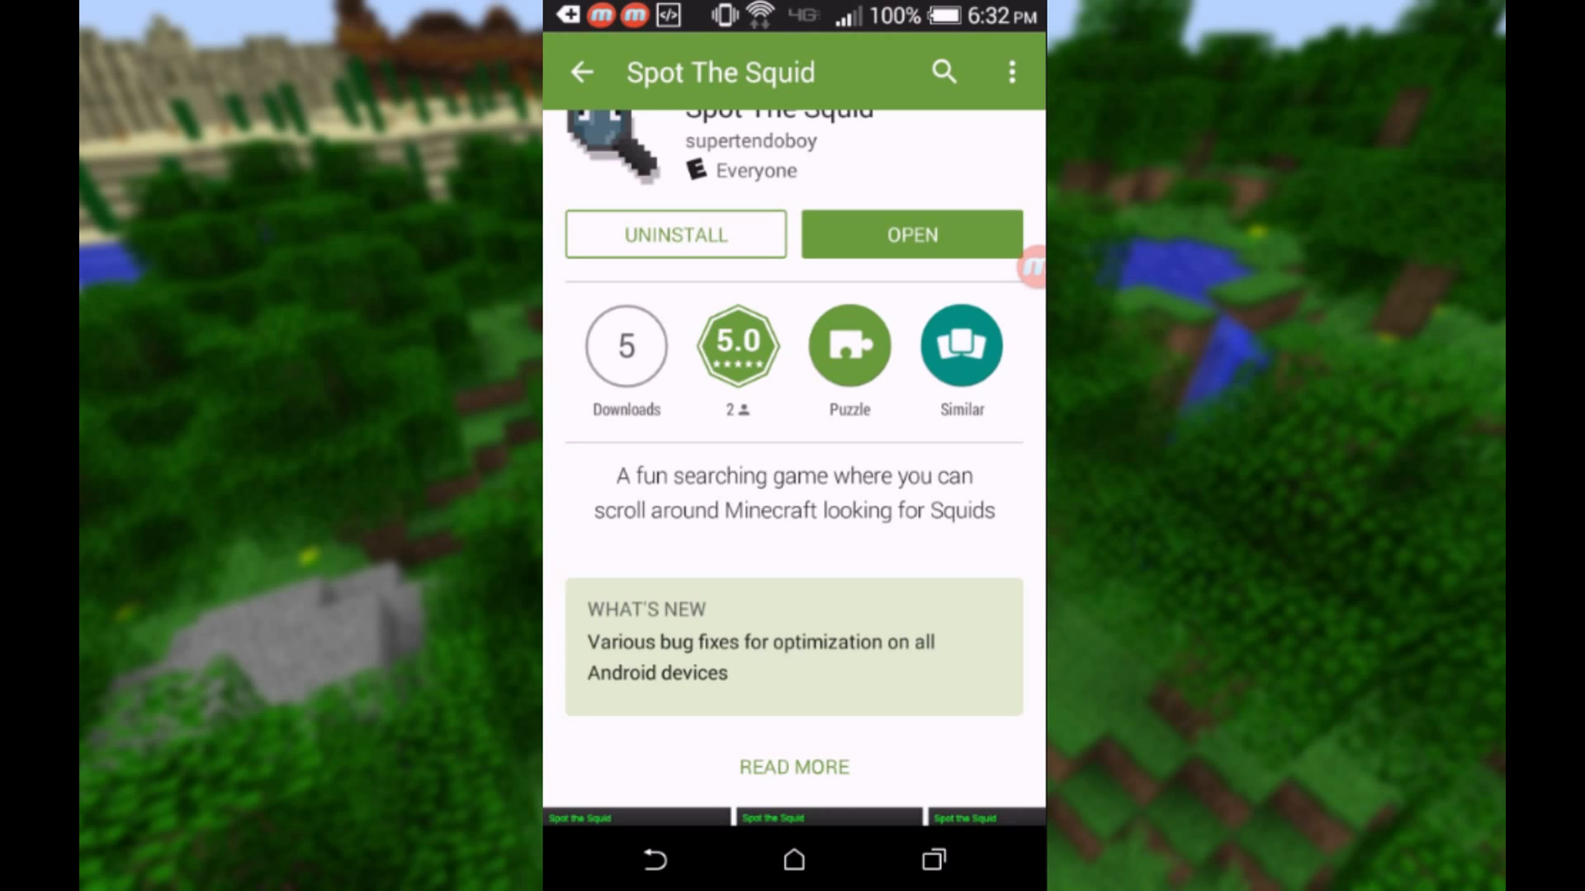
Step: Launch the installed Spot The Squid game from its Play Store listing via OPEN
scroll("up", 3)
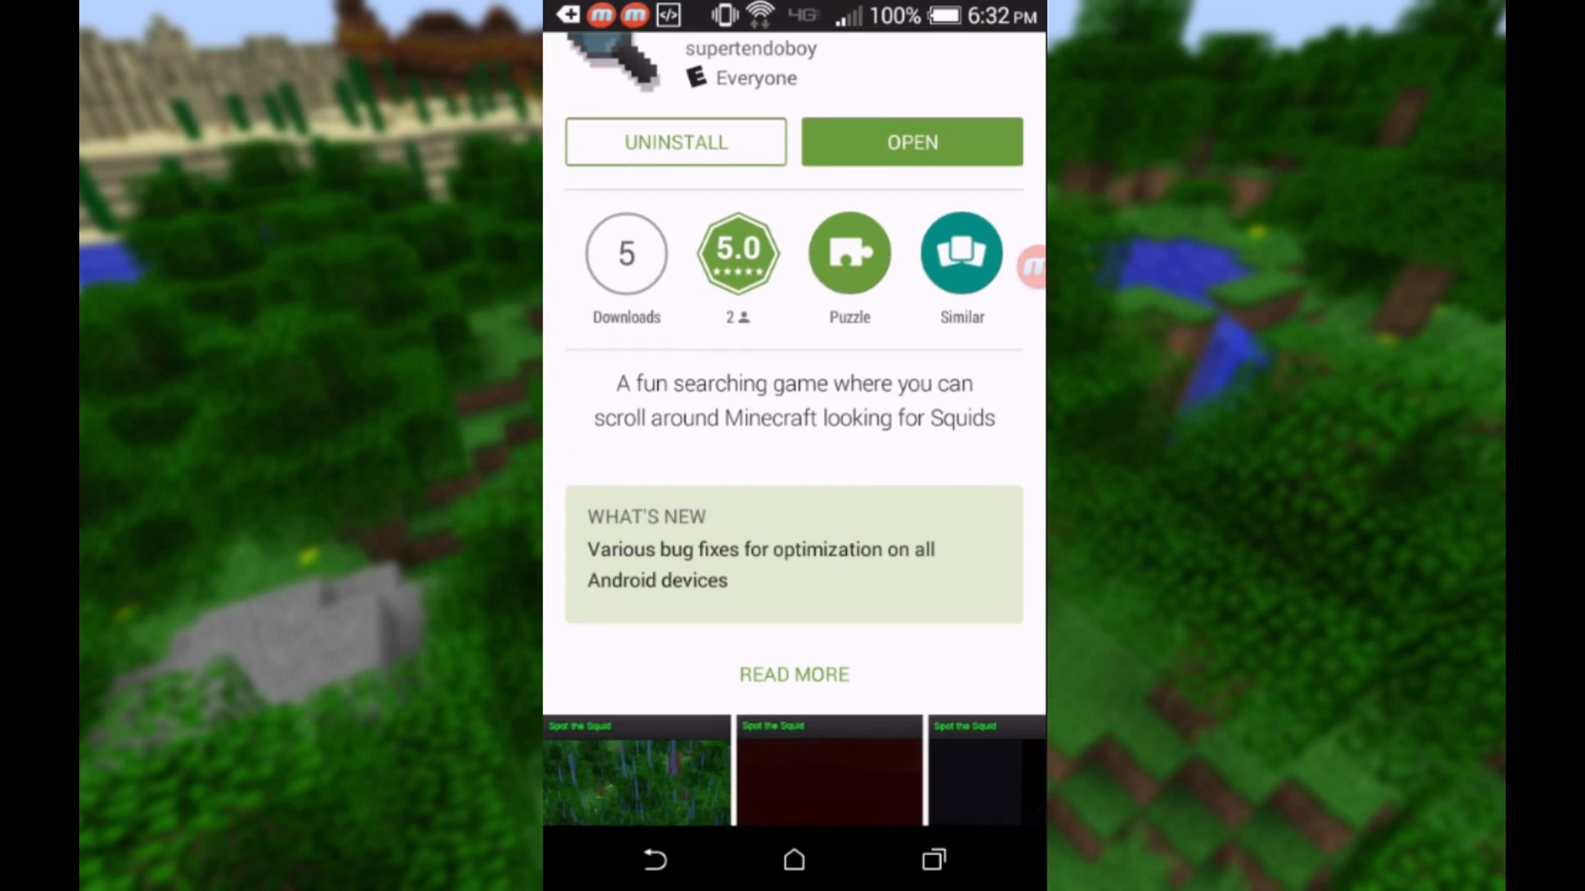
scroll("down", 3)
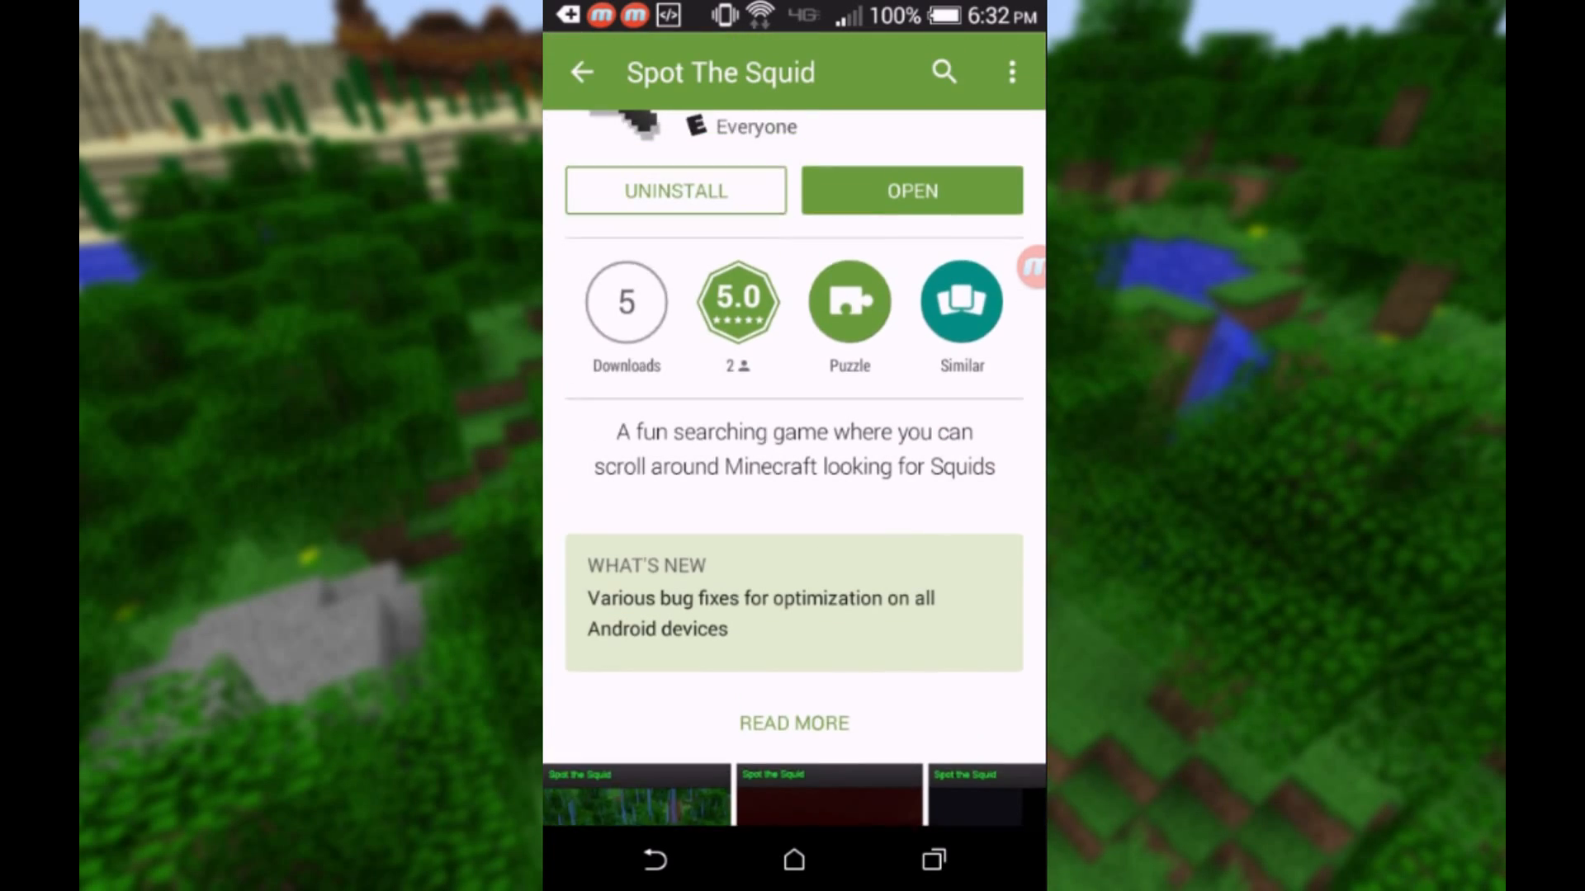
scroll("down", 3)
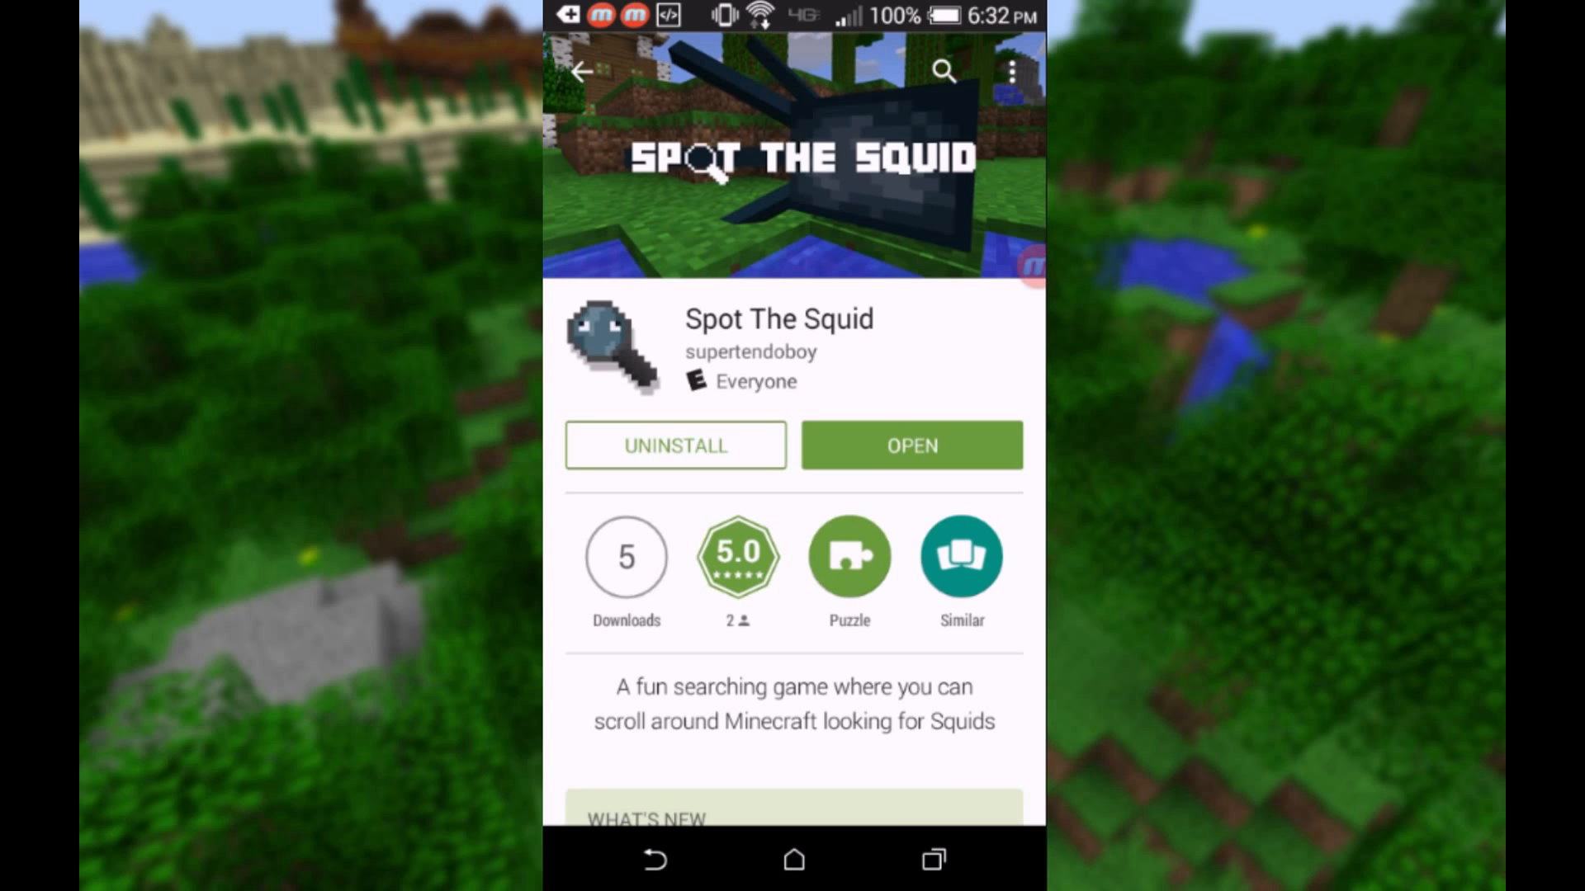
left_click(910, 445)
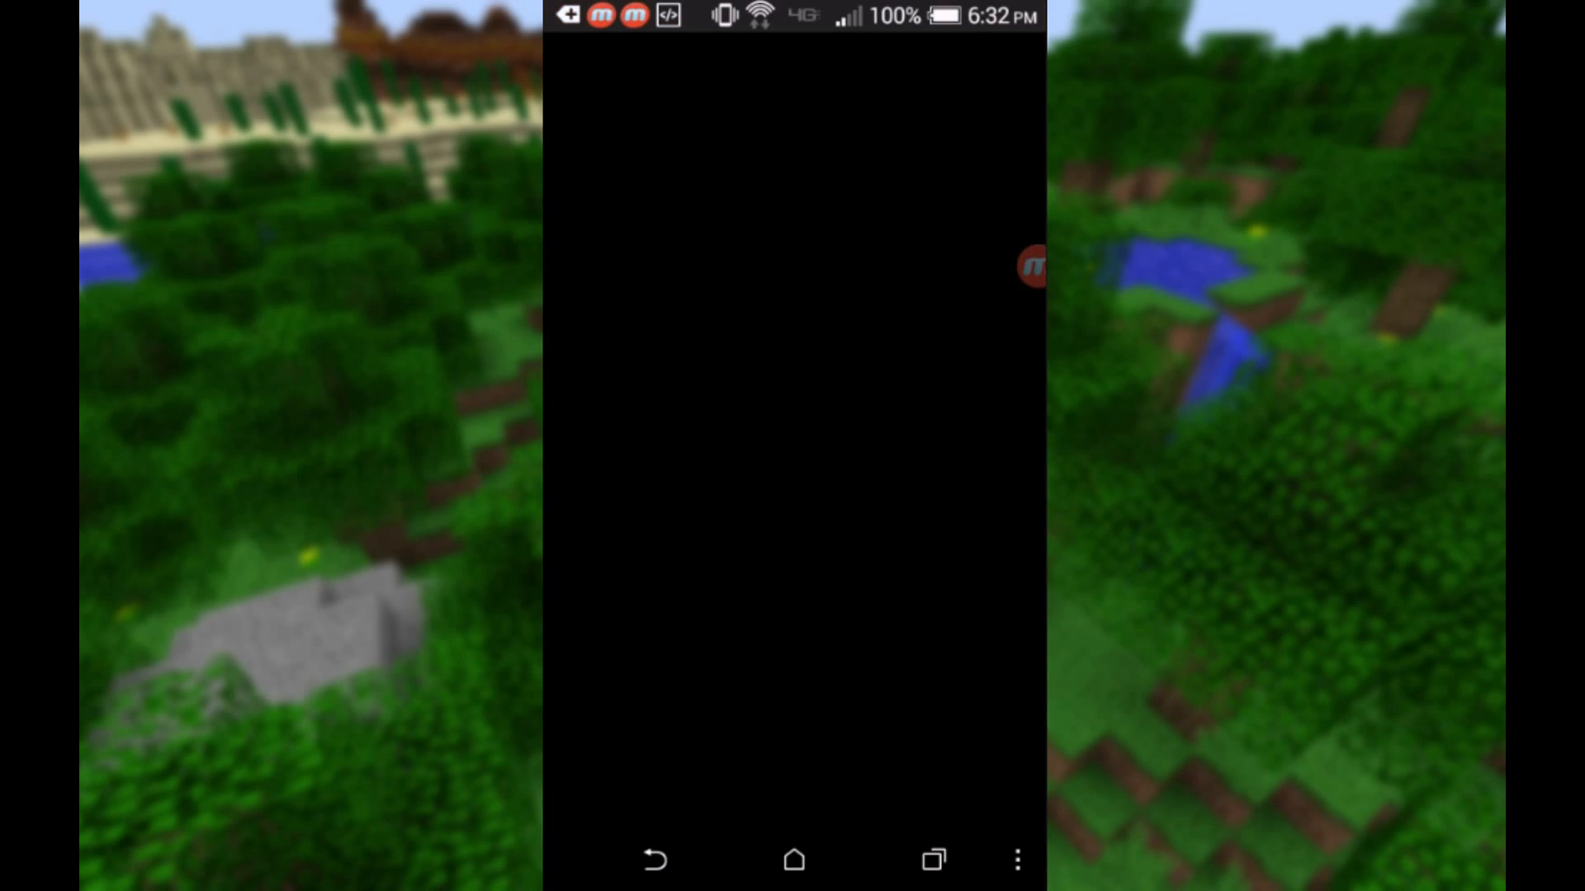